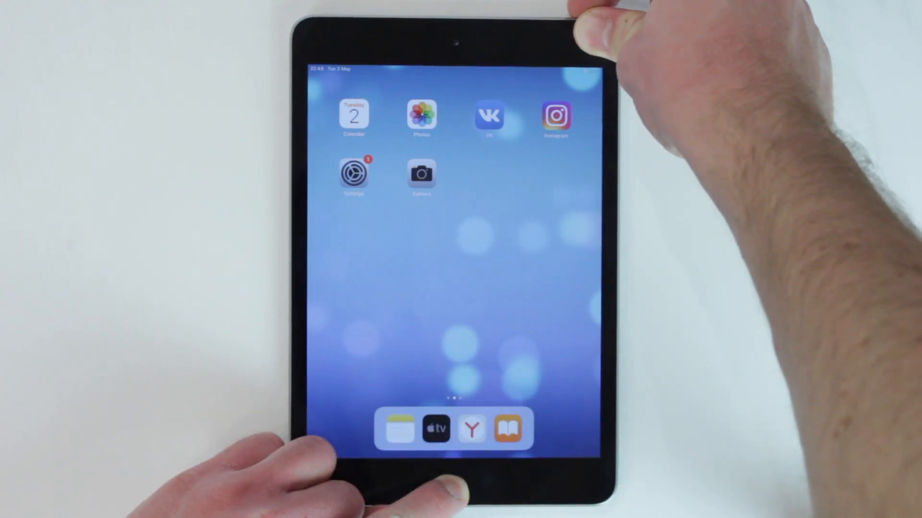
Step: Force-restart the iPad into its recovery screen so the Mac can detect it
{"action": "left_click", "coordinate": [588, 17]}
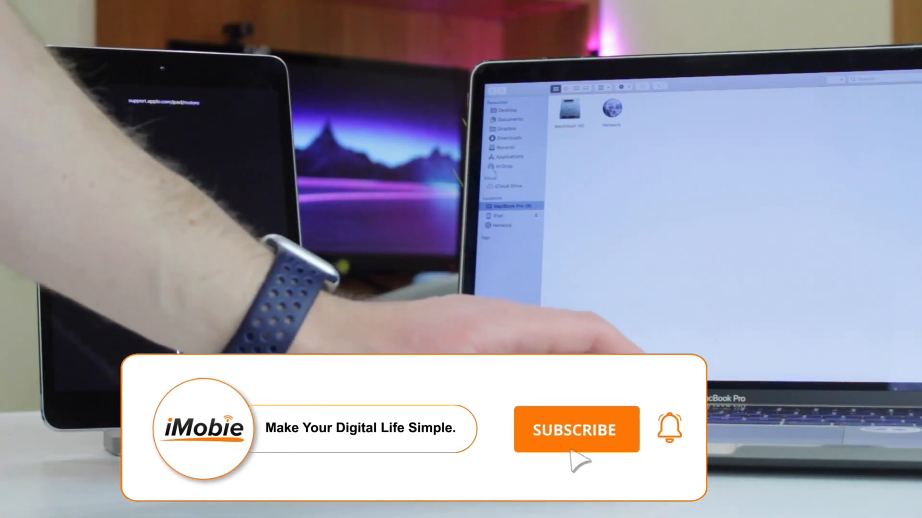
Step: Select the connected iPad listed under Locations in the Finder sidebar
{"action": "left_click", "coordinate": [576, 430]}
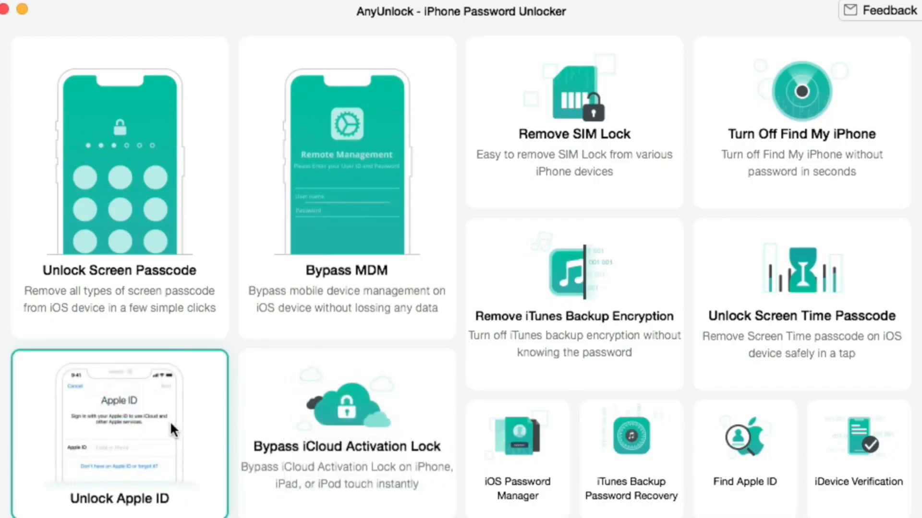
Step: Run Unlock Apple ID on the detected iPad via Start Now, Unlock Now and Got it on the erase warning
{"action": "left_click", "coordinate": [119, 435]}
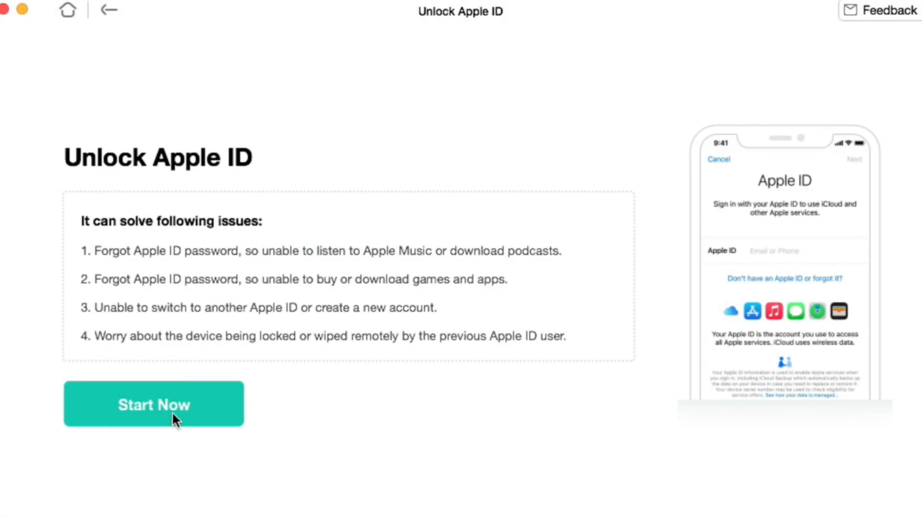
{"action": "left_click", "coordinate": [154, 404]}
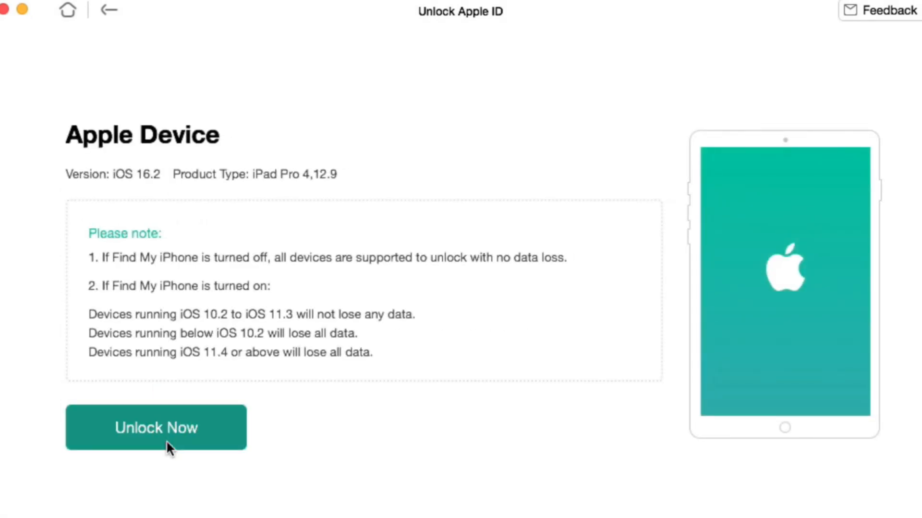
{"action": "left_click", "coordinate": [155, 427]}
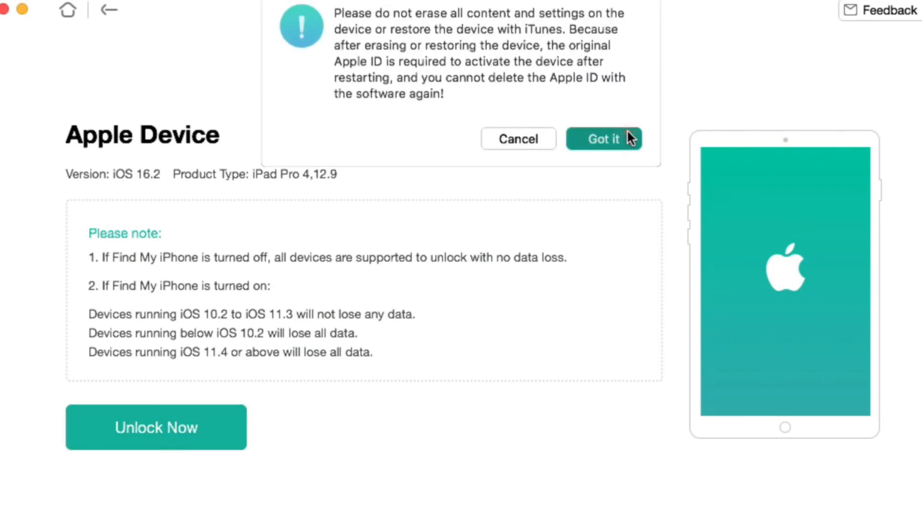
{"action": "left_click", "coordinate": [603, 138]}
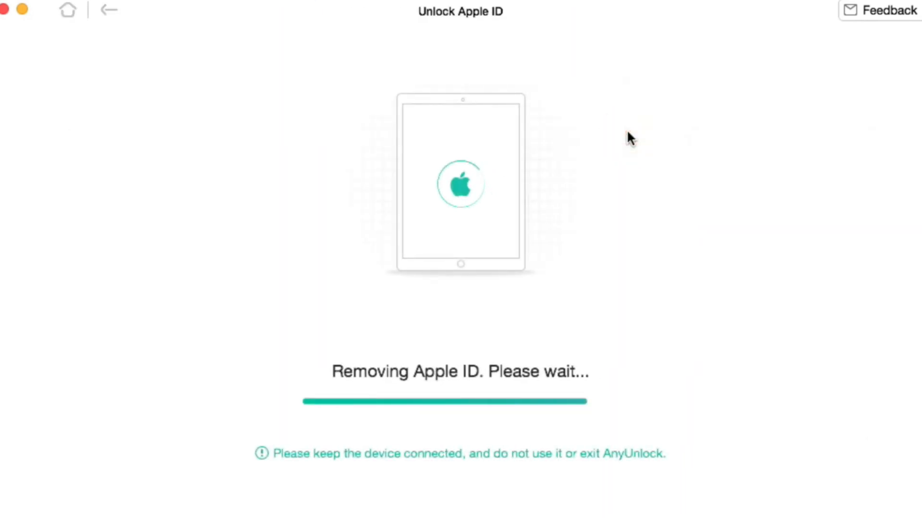